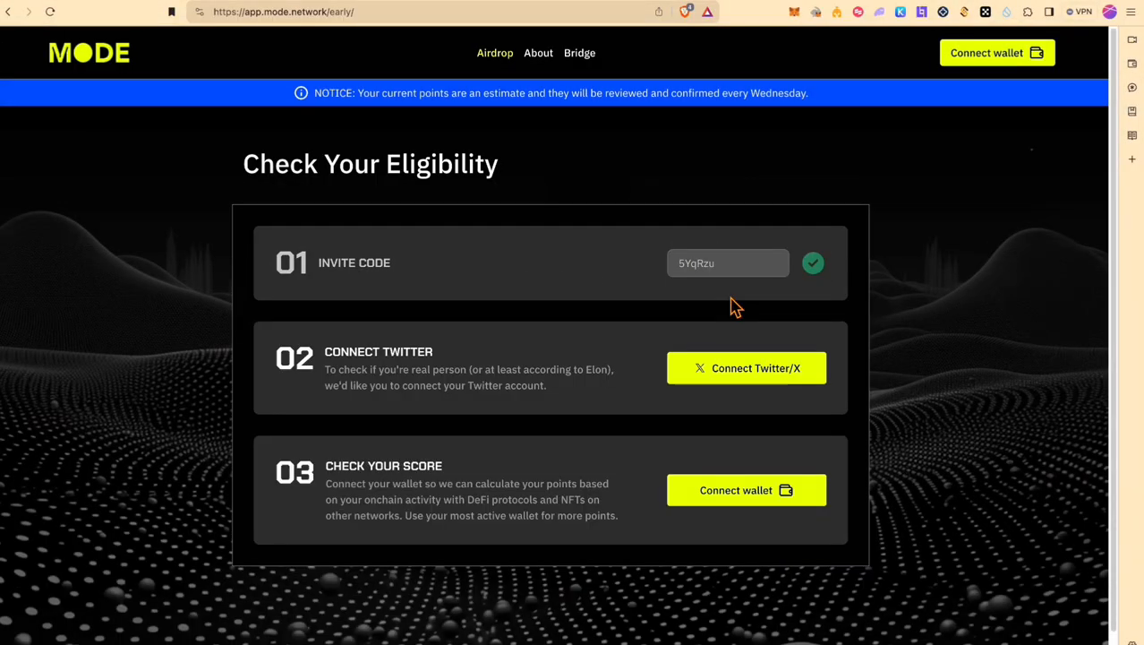
# Connect and authorize the X account, revealing the 502-point pre-check score with all categories ticked
pyautogui.click(745, 368)
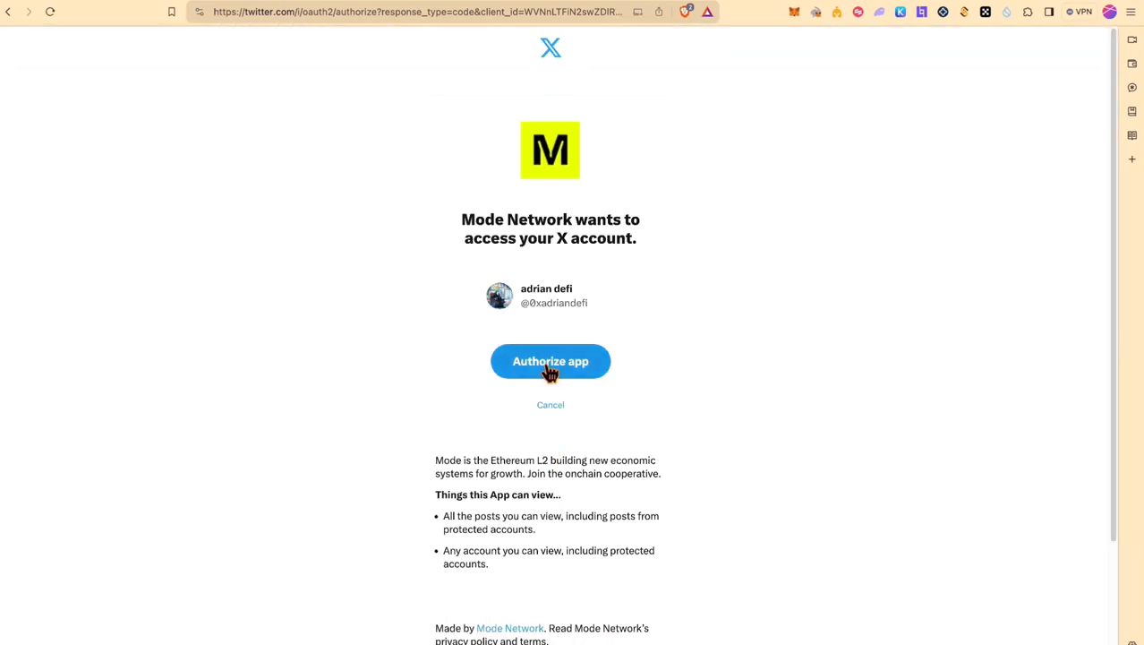
pyautogui.click(550, 362)
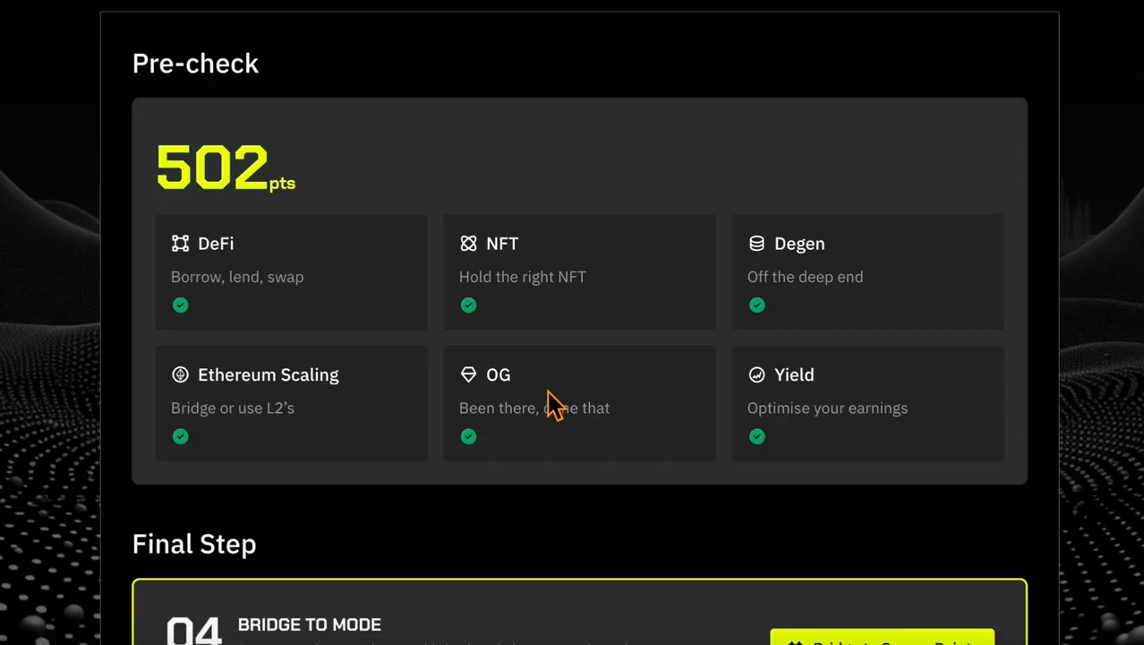
pyautogui.moveTo(1096, 371)
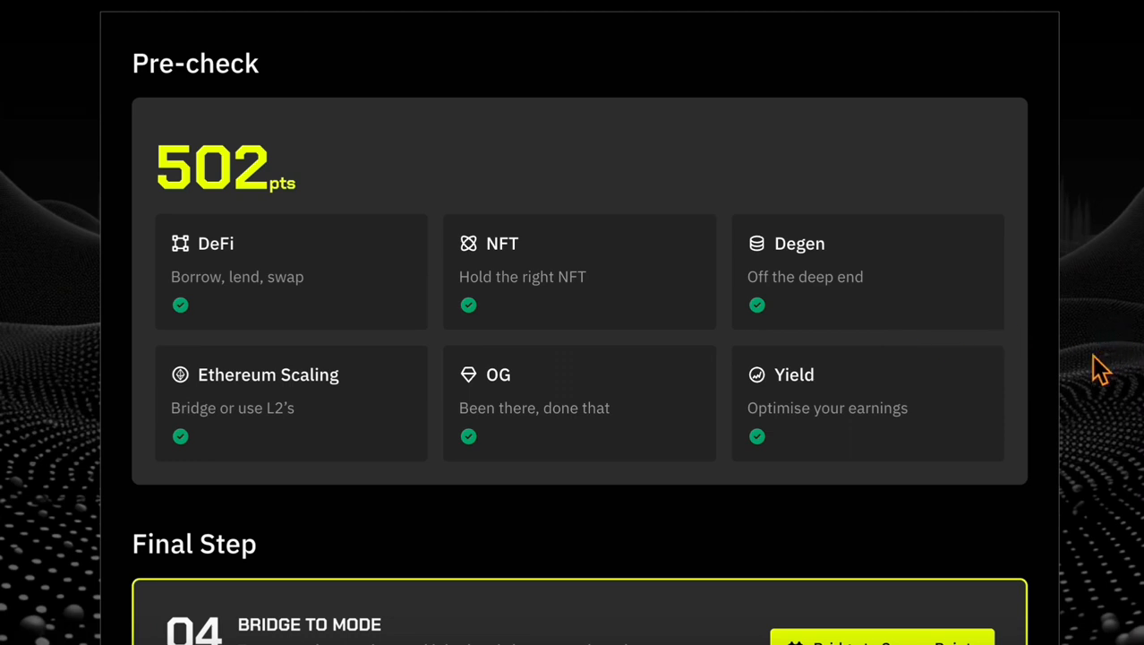
pyautogui.scroll(-3)
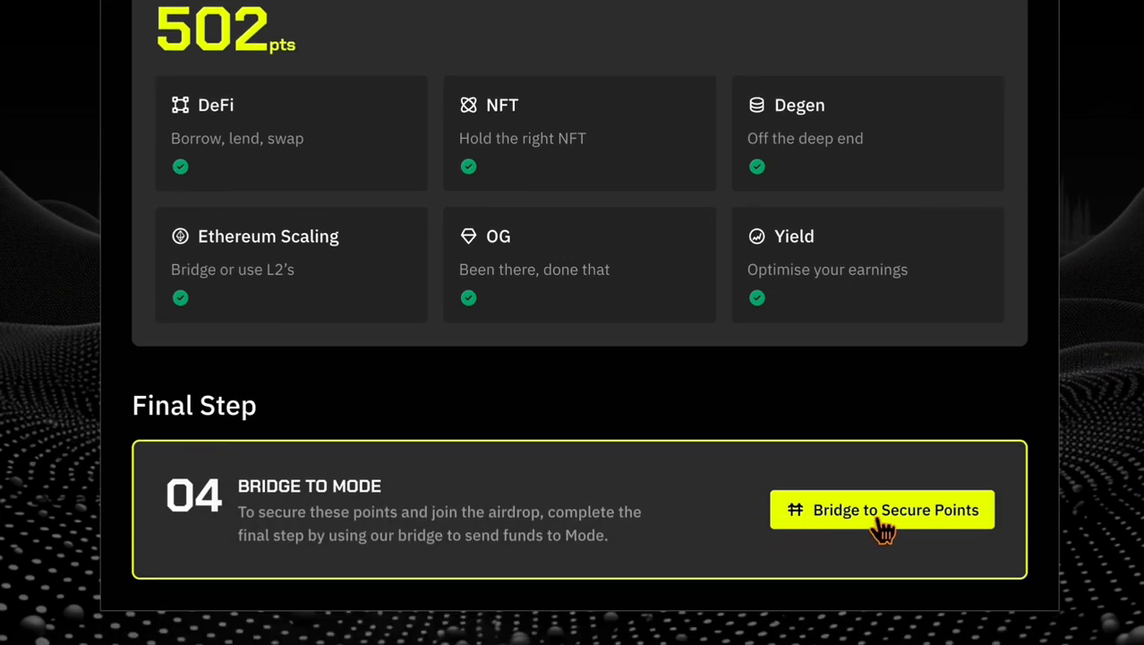
# Enter .2 in the bridge form and continue to the activity dashboard showing 502 points
pyautogui.click(881, 509)
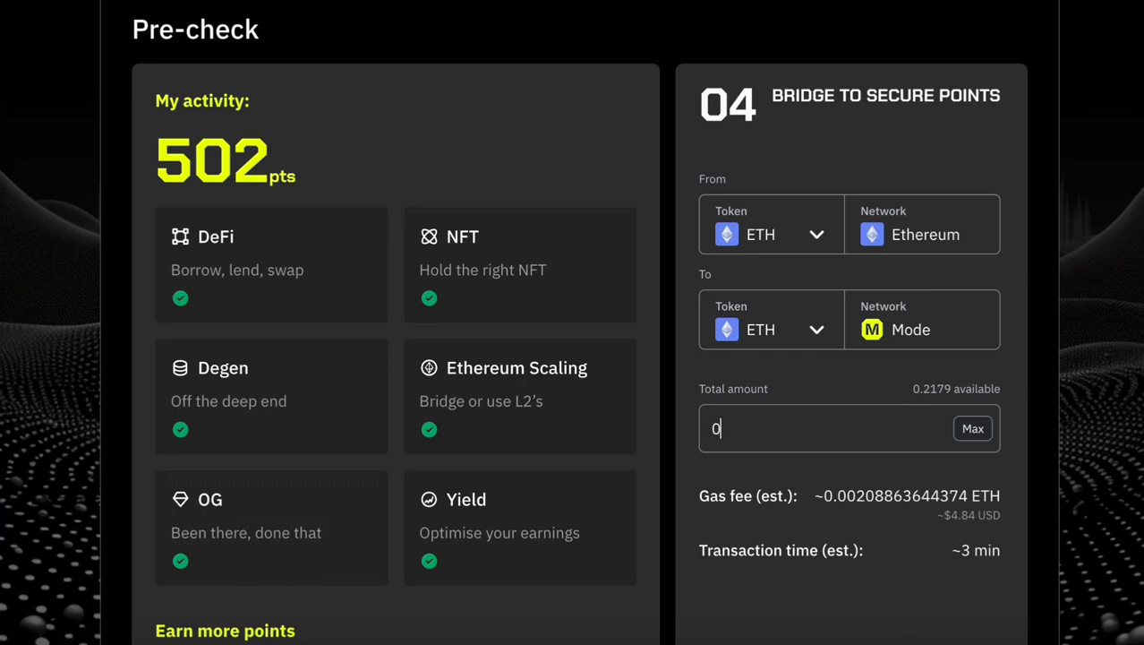
pyautogui.write('.2')
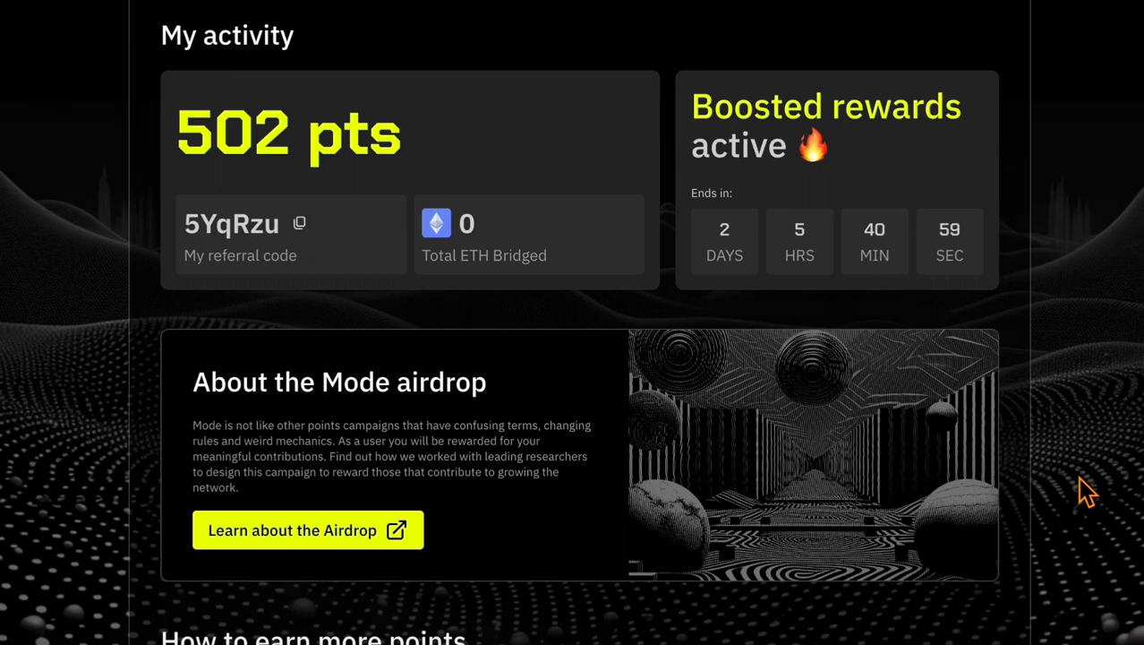
pyautogui.moveTo(802, 344)
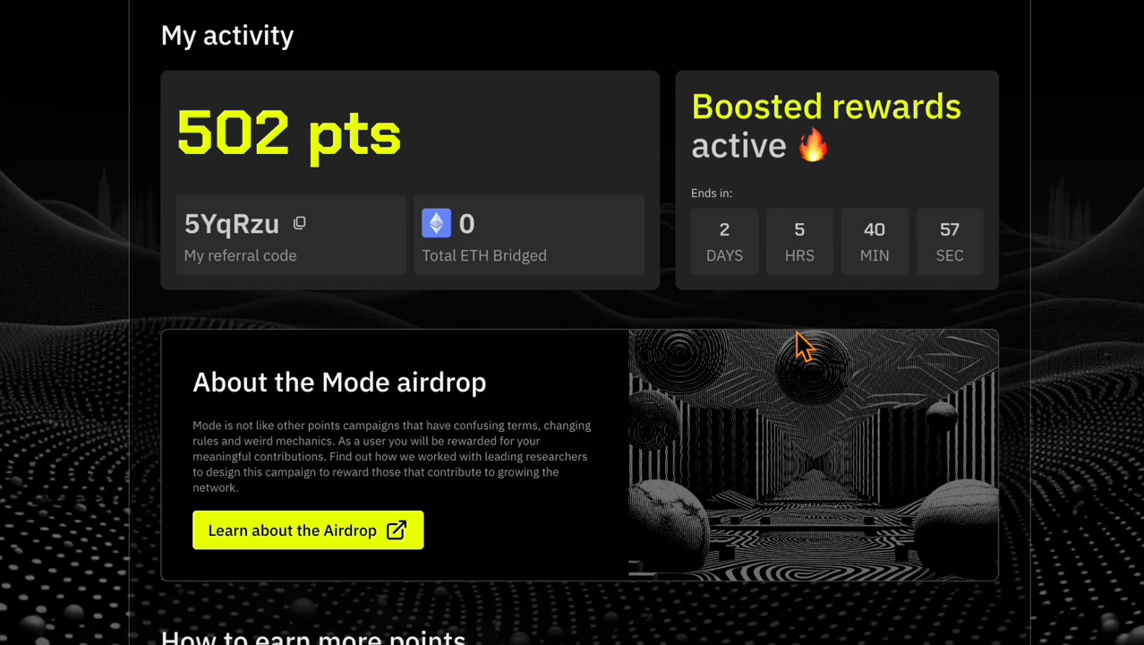
# Launch Kim Exchange from the How to earn more points ecosystem apps
pyautogui.scroll(-3)
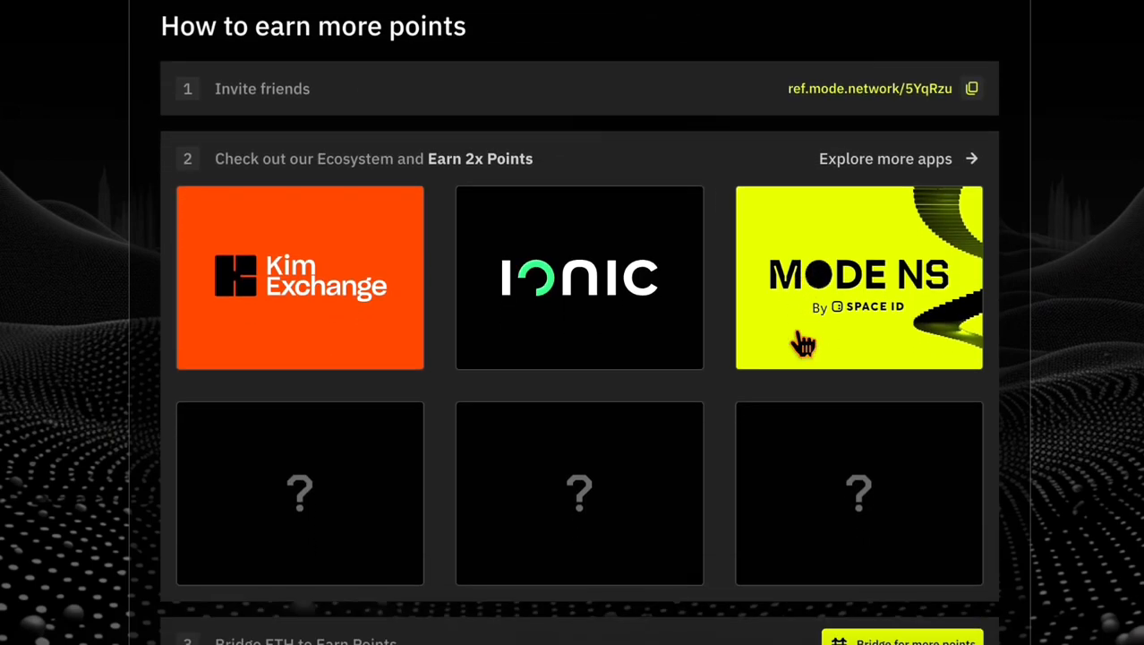
pyautogui.scroll(-3)
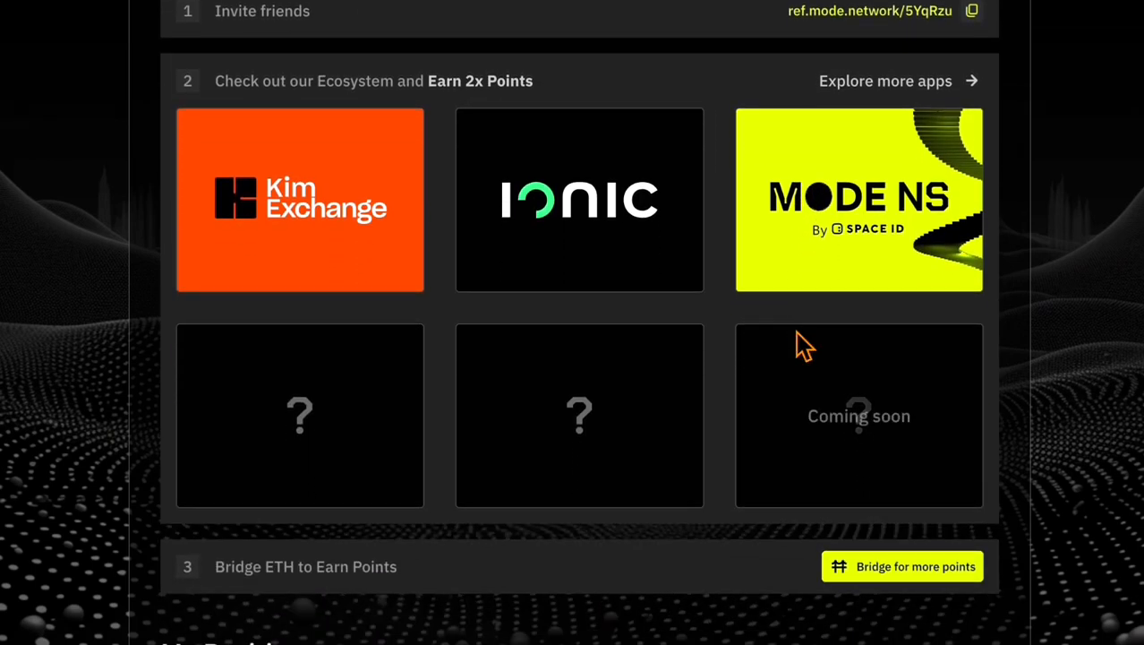
pyautogui.scroll(-3)
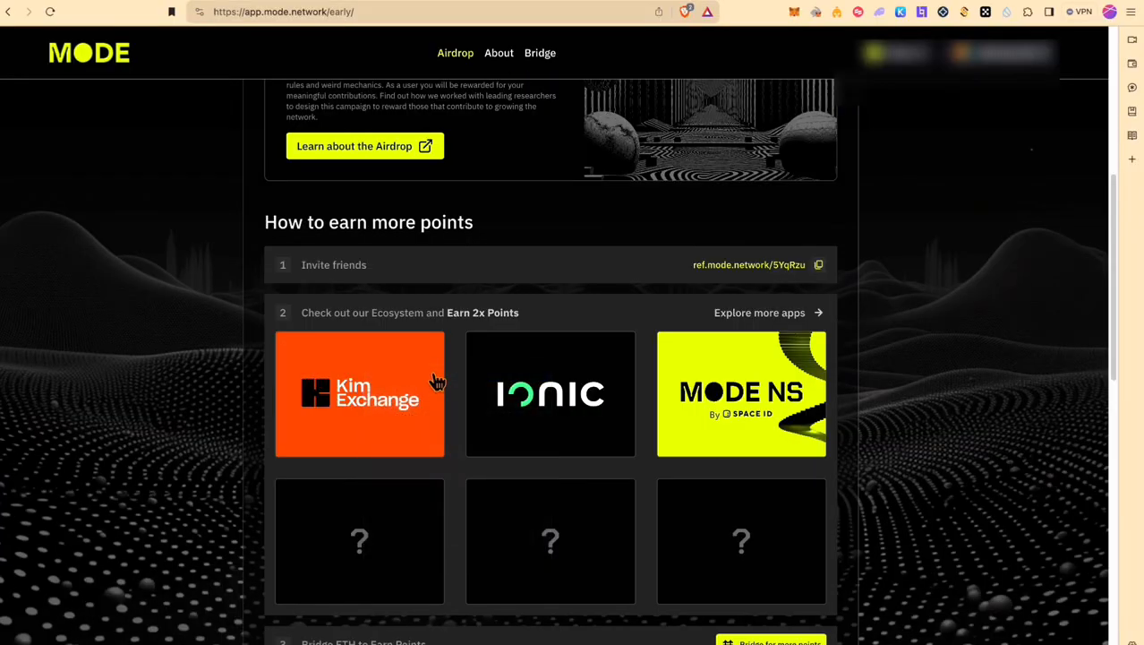
pyautogui.moveTo(512, 348)
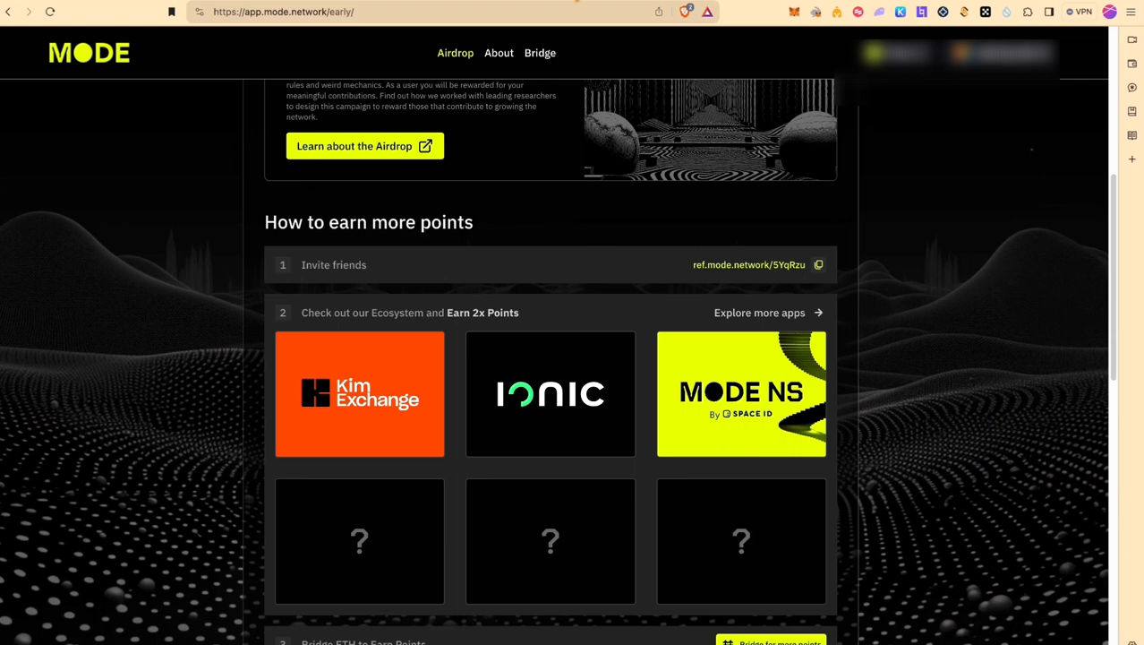
pyautogui.click(358, 394)
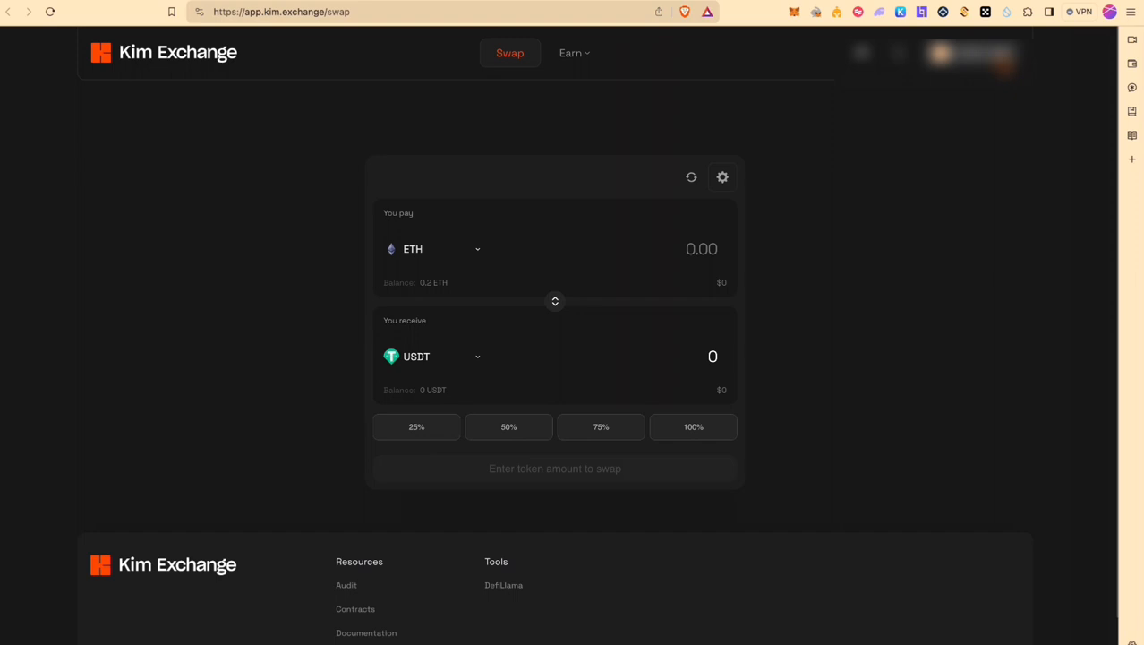
# Check the wallet account menu, view Earn > Pools, and return to the Swap page for the 0.025 ETH swap
pyautogui.click(971, 54)
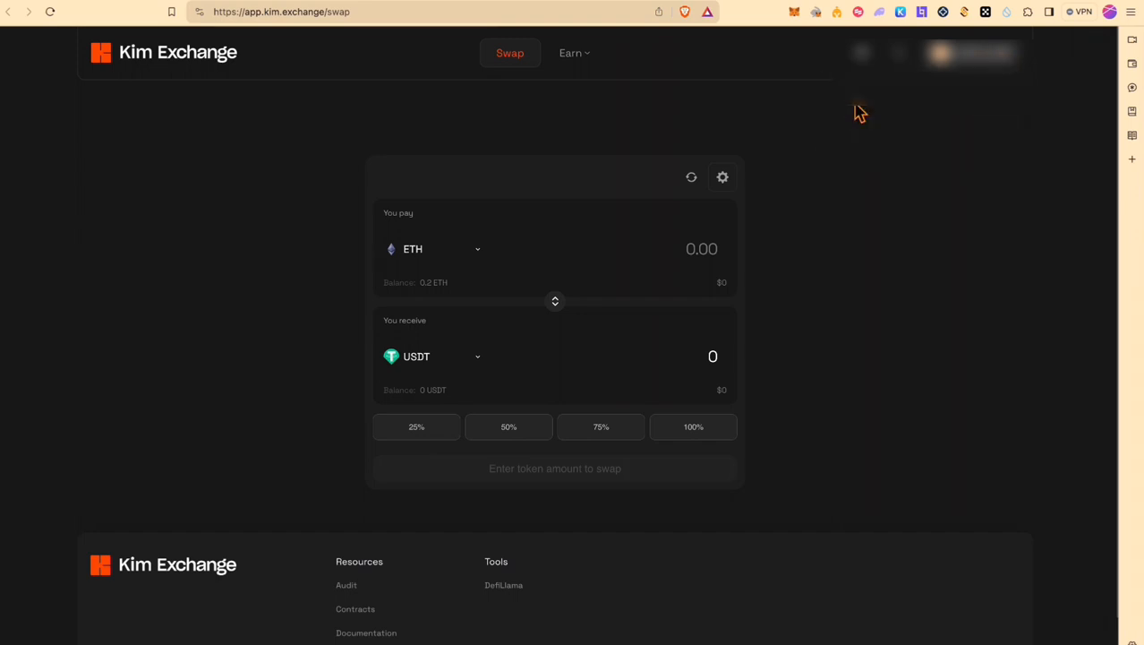
pyautogui.click(970, 51)
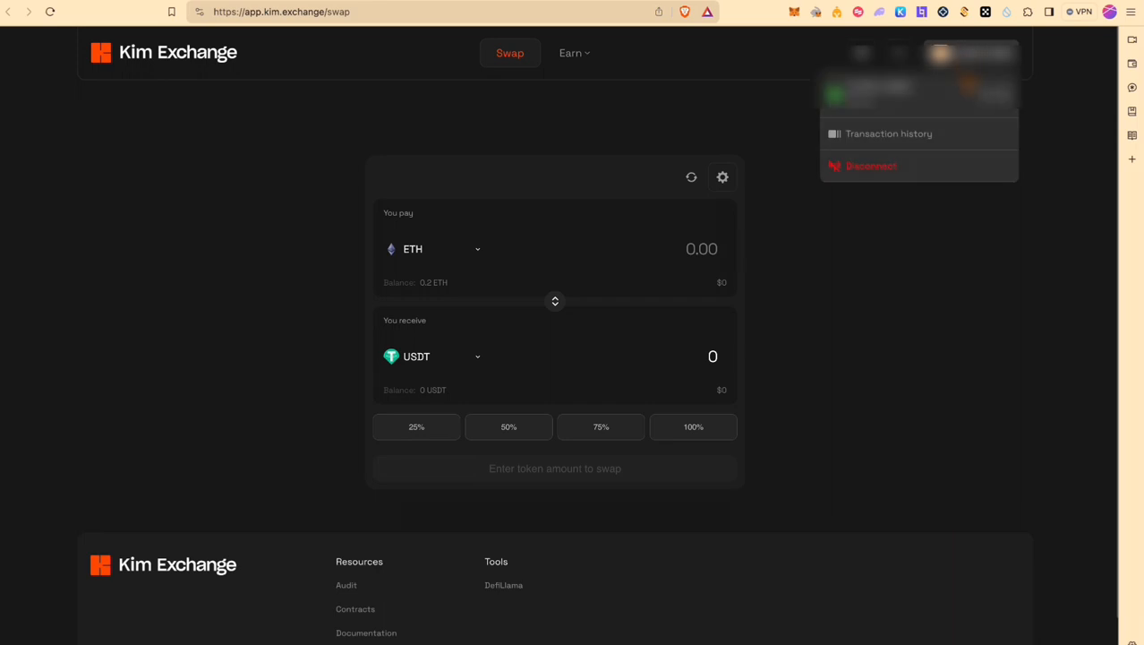
pyautogui.moveTo(908, 147)
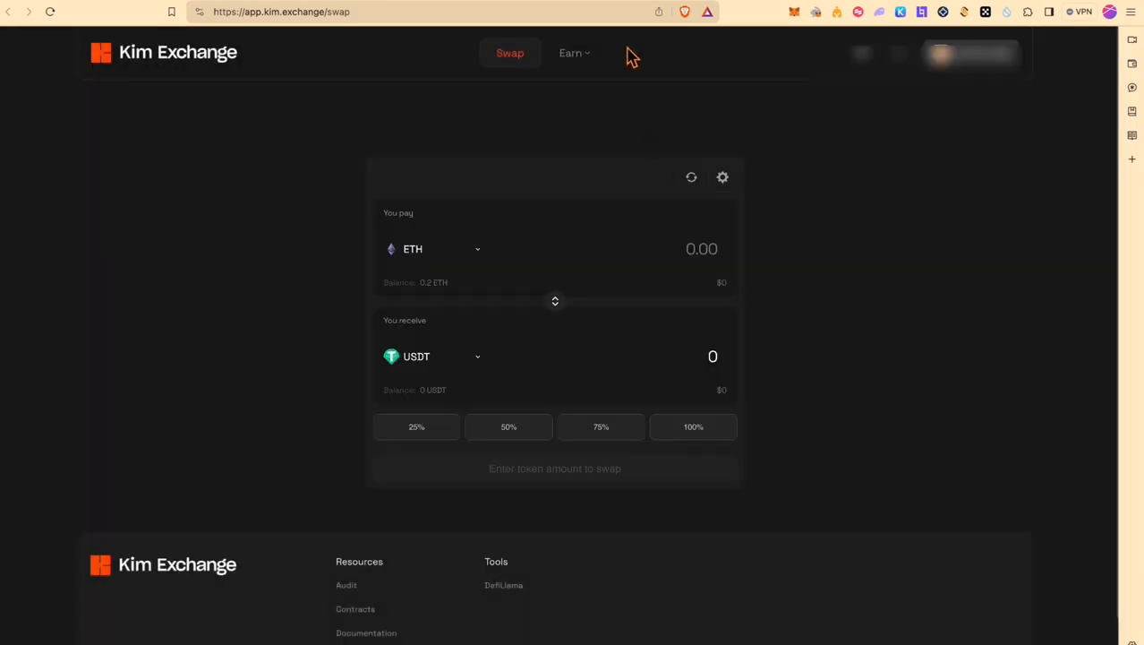
pyautogui.click(573, 52)
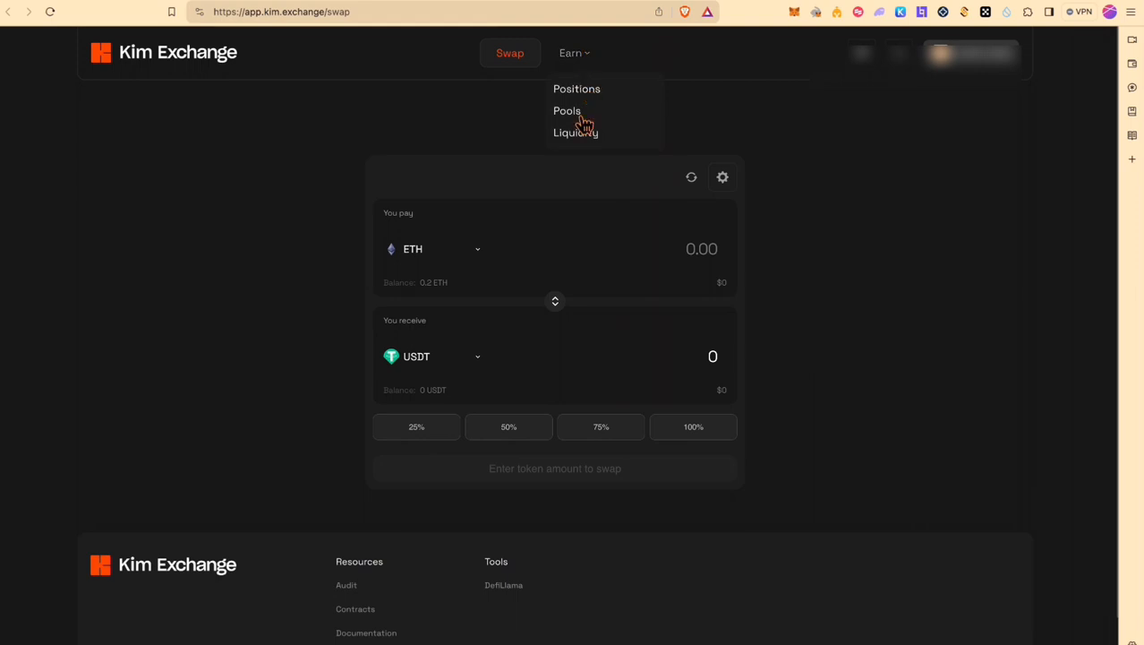
pyautogui.click(566, 111)
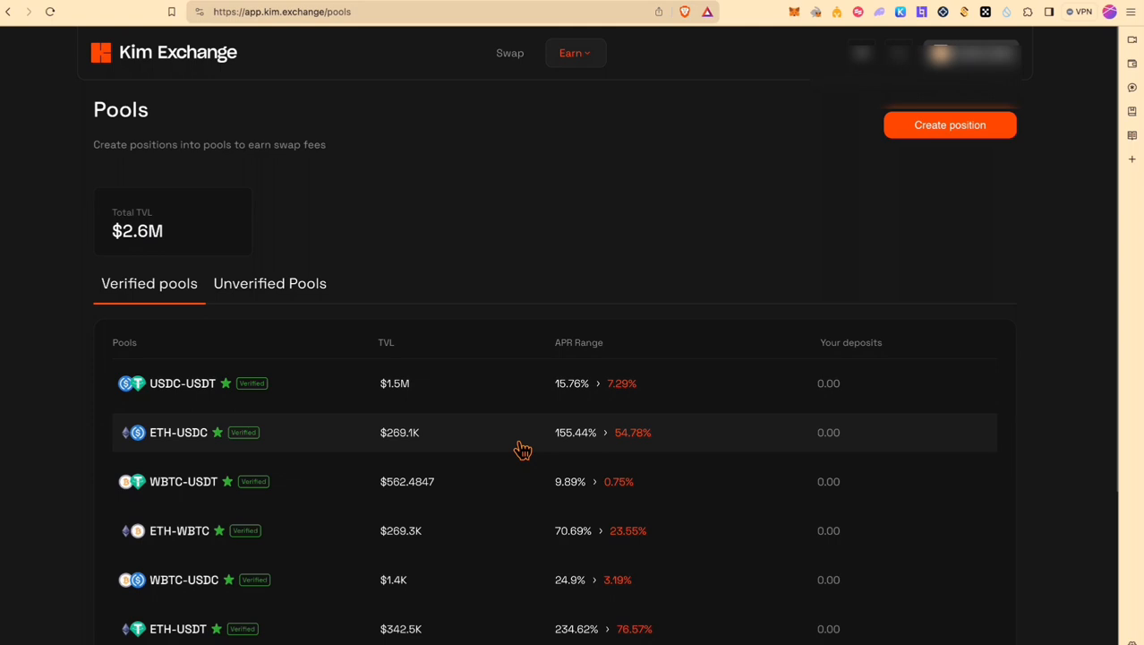
pyautogui.click(509, 52)
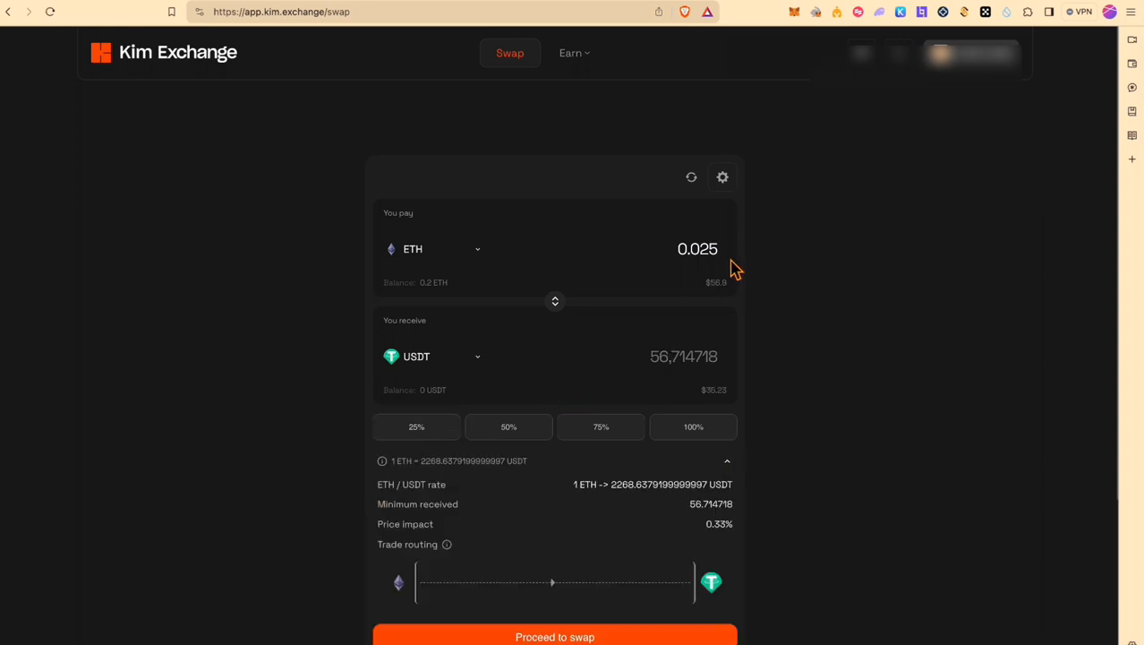
# Review swap settings and complete the ETH-to-USDT swap, clearing the form to zero
pyautogui.click(724, 178)
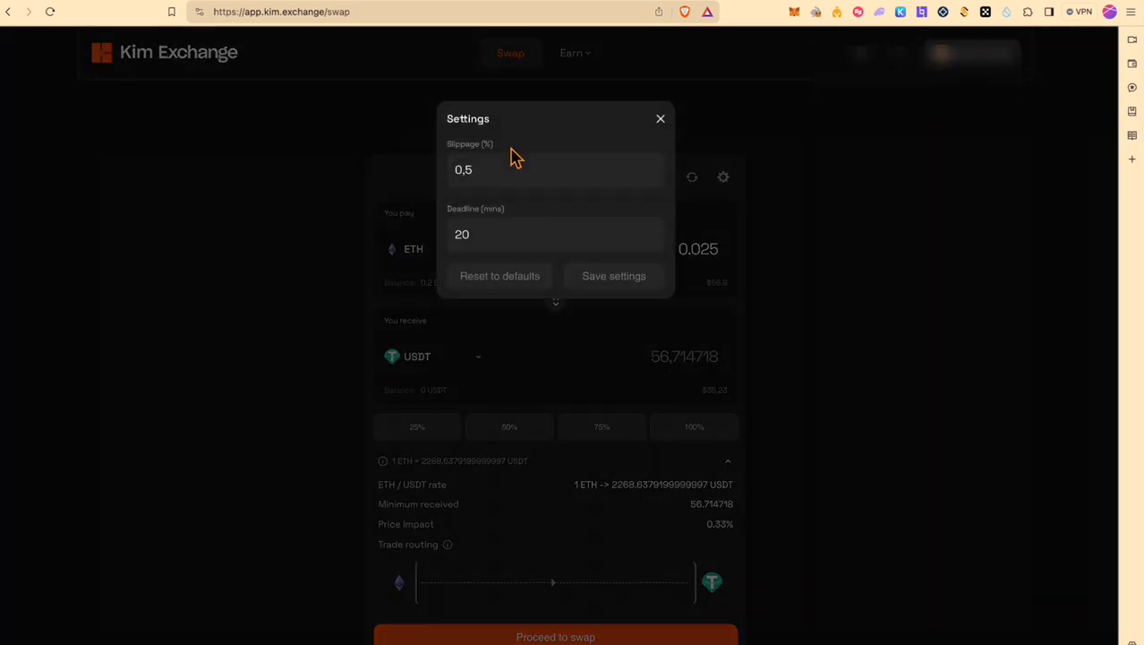
pyautogui.moveTo(792, 423)
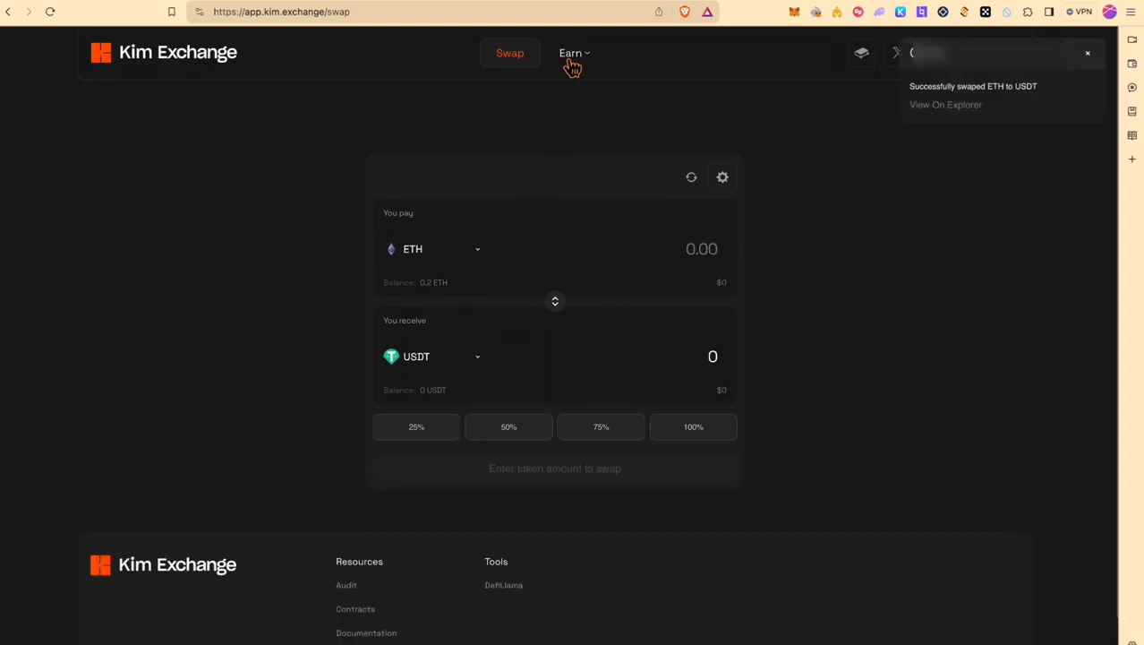
pyautogui.click(572, 52)
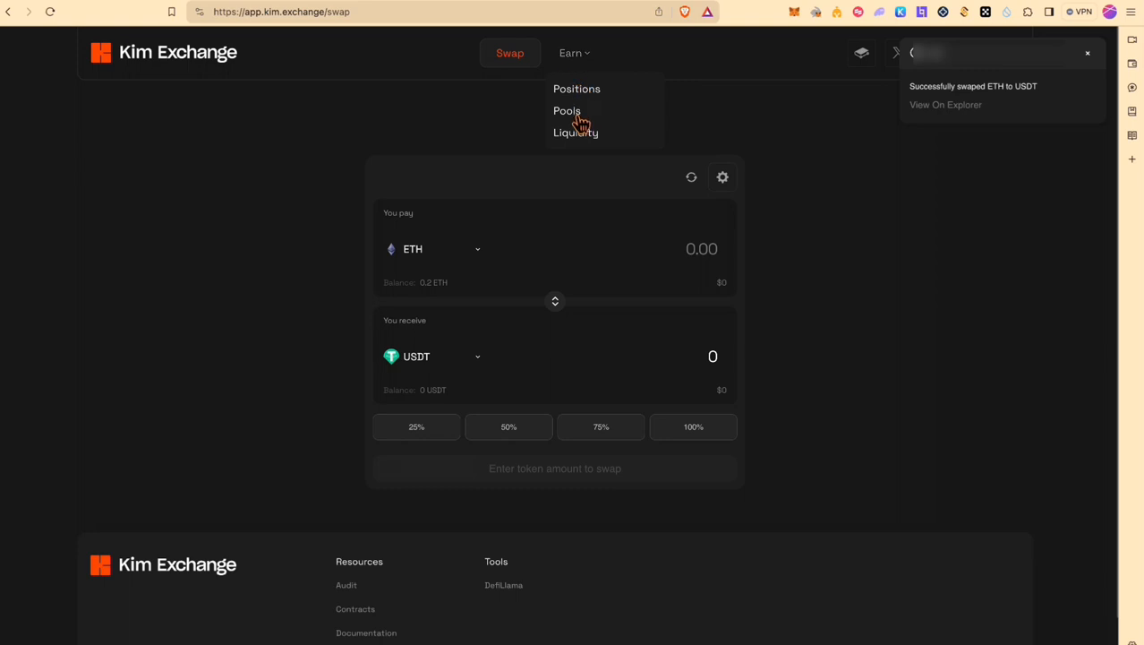
# Open the ETH/USDT pool, start creating a position and select the USDT amount field
pyautogui.click(566, 111)
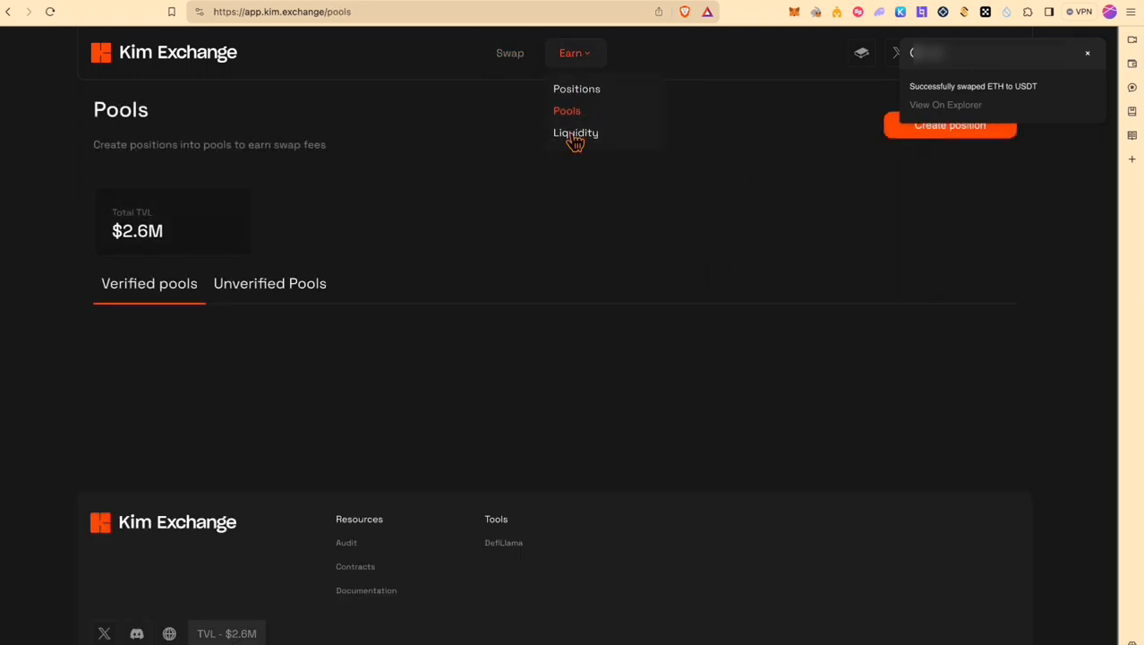
pyautogui.click(577, 133)
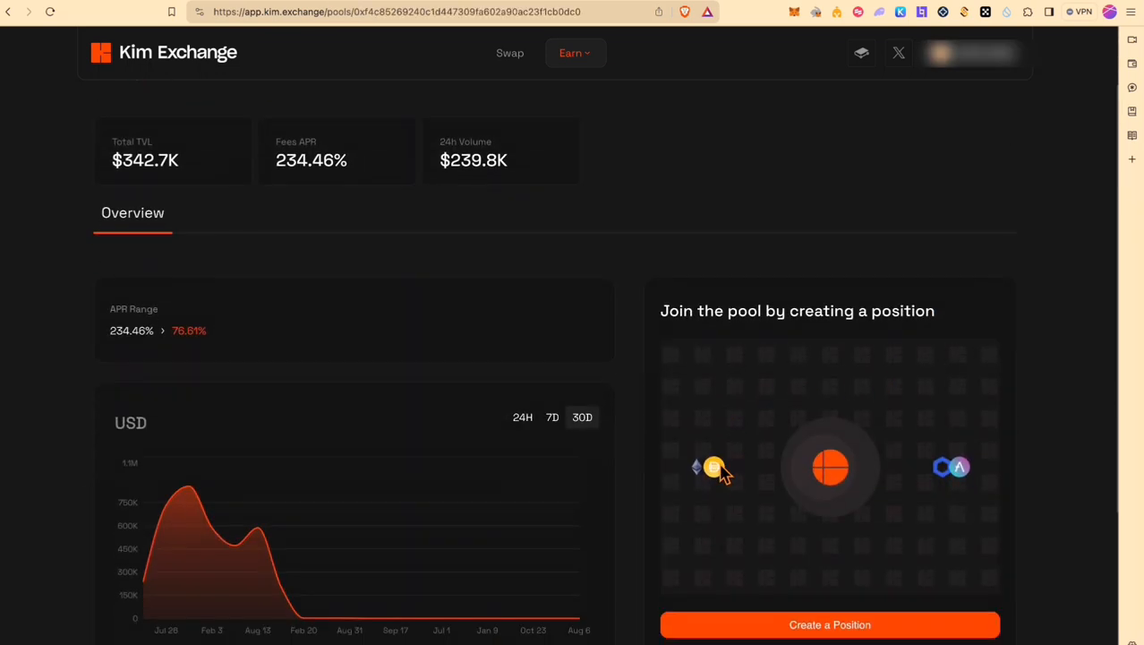
pyautogui.click(829, 623)
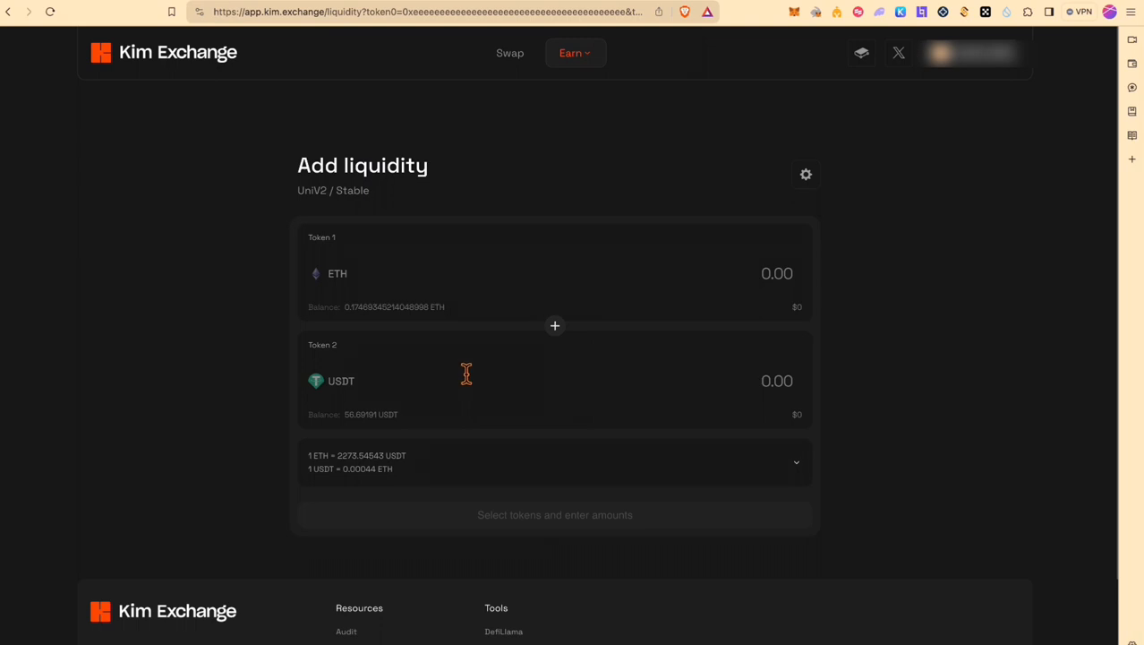
pyautogui.moveTo(727, 376)
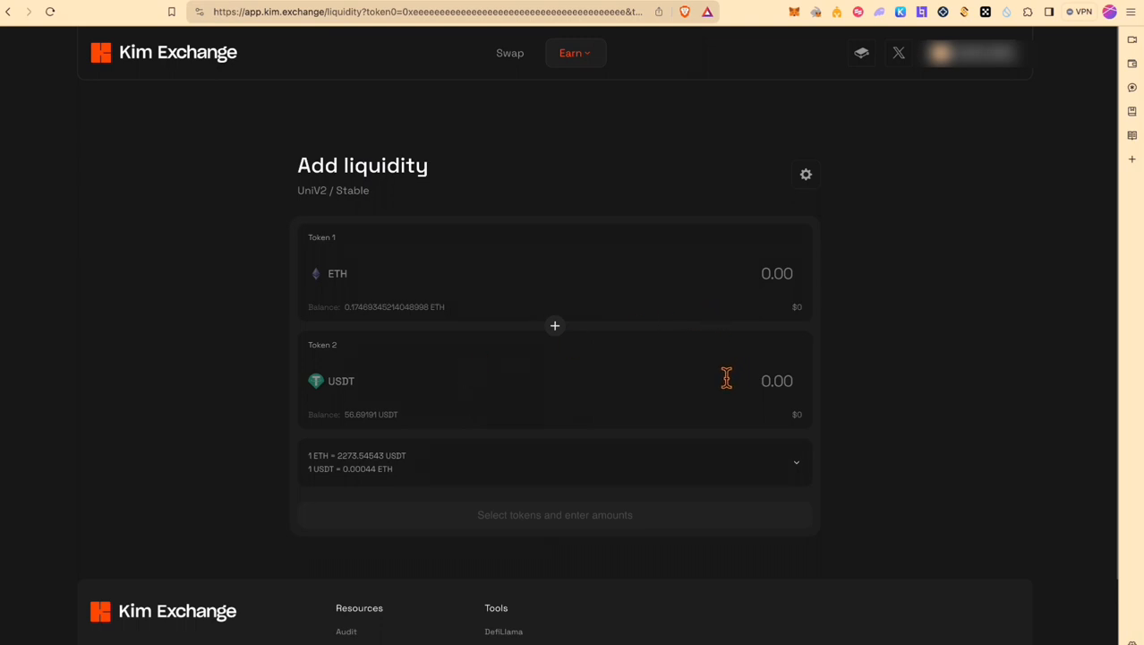
pyautogui.click(555, 514)
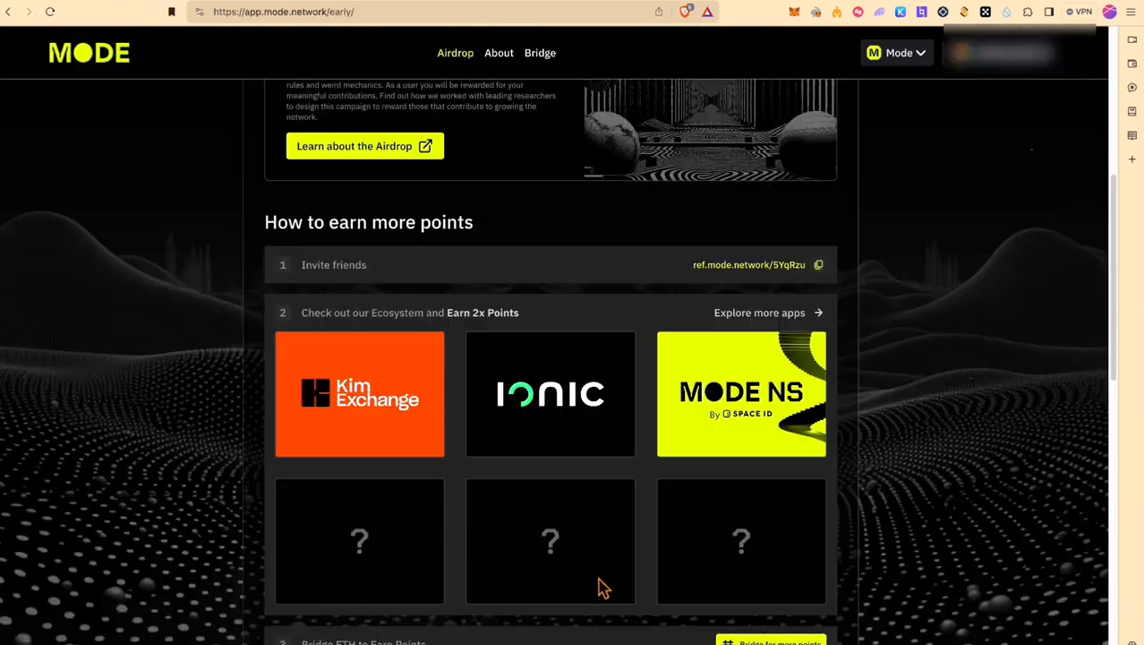
# Launch Ionic's Mode Market from the ecosystem apps and bring up the ETH-to-WETH wrap form
pyautogui.click(550, 394)
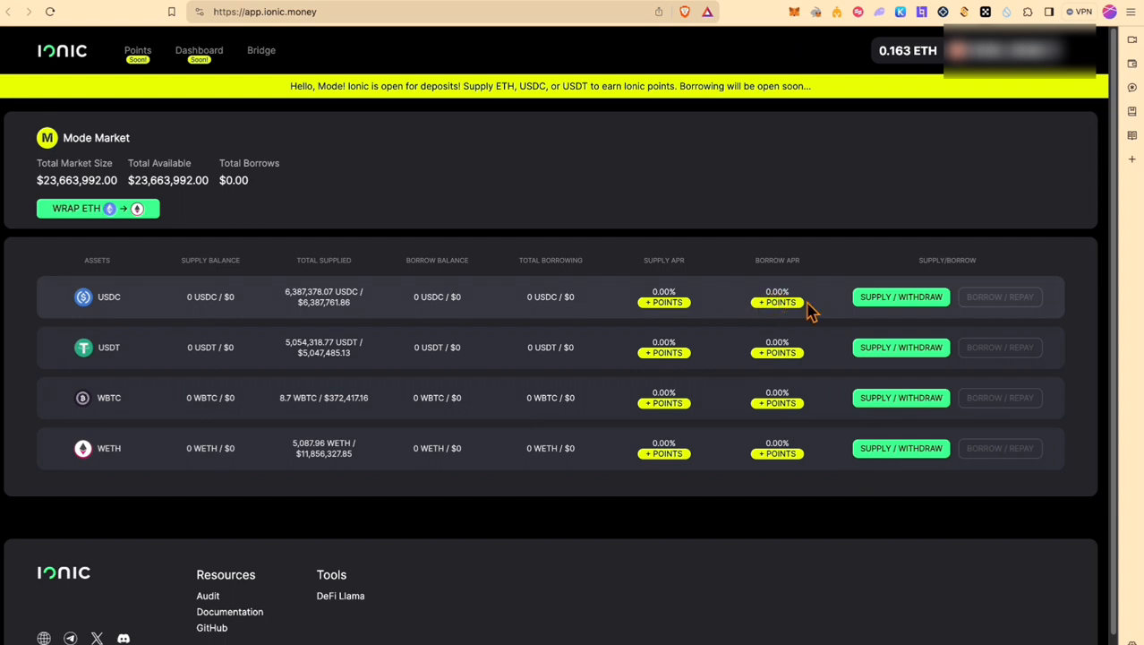
pyautogui.moveTo(288, 170)
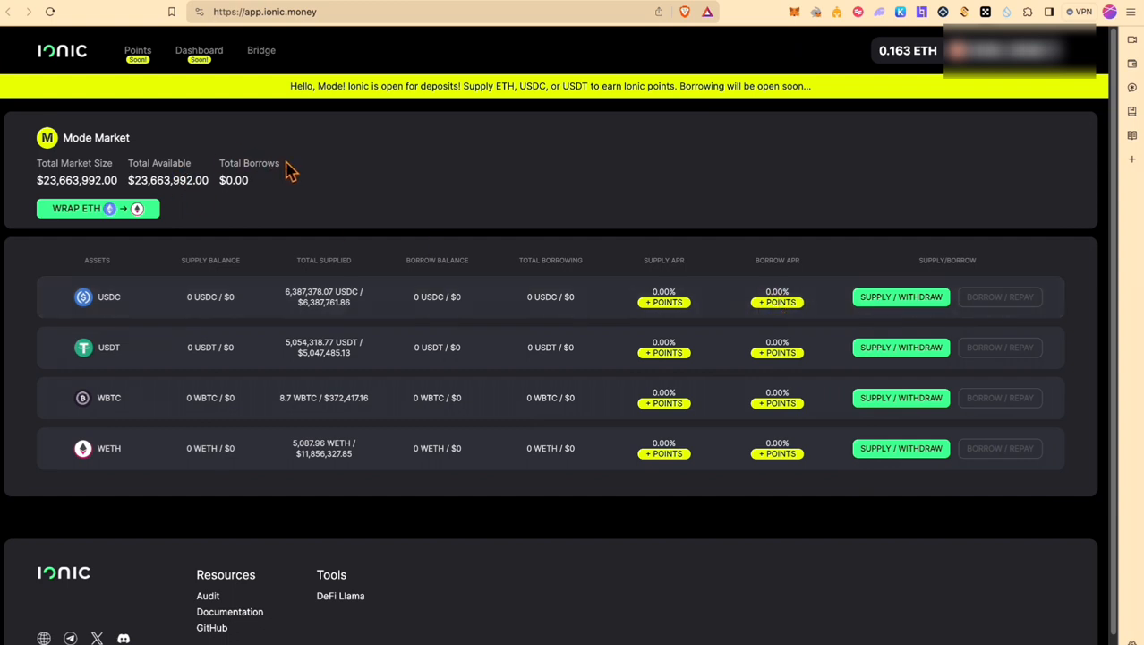
pyautogui.moveTo(262, 51)
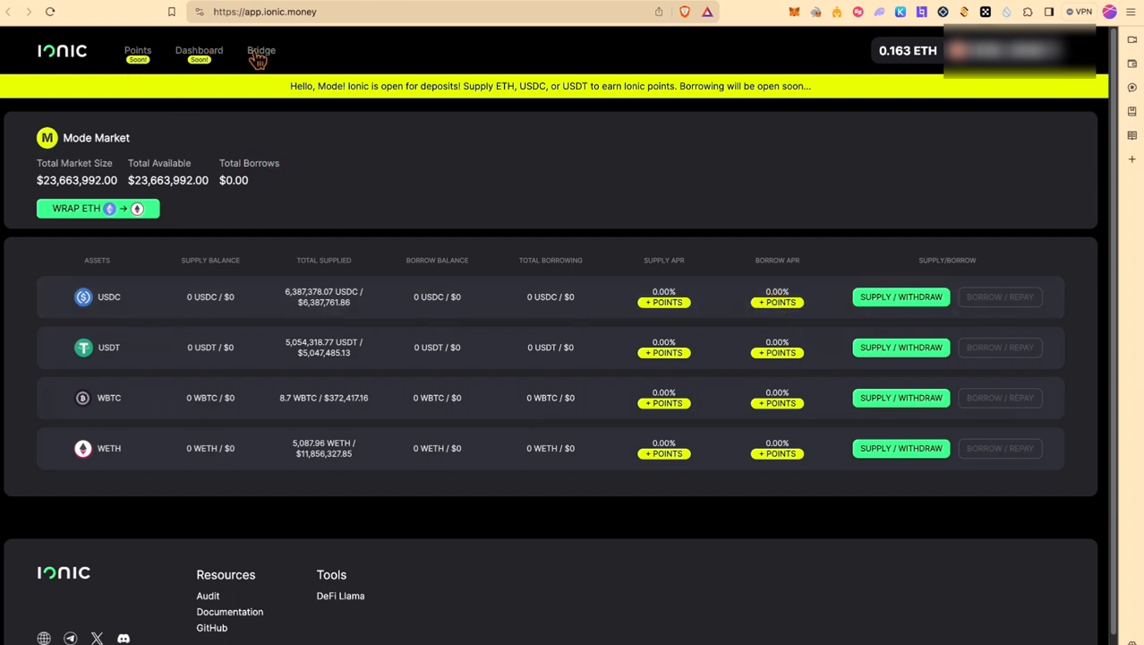
pyautogui.click(97, 208)
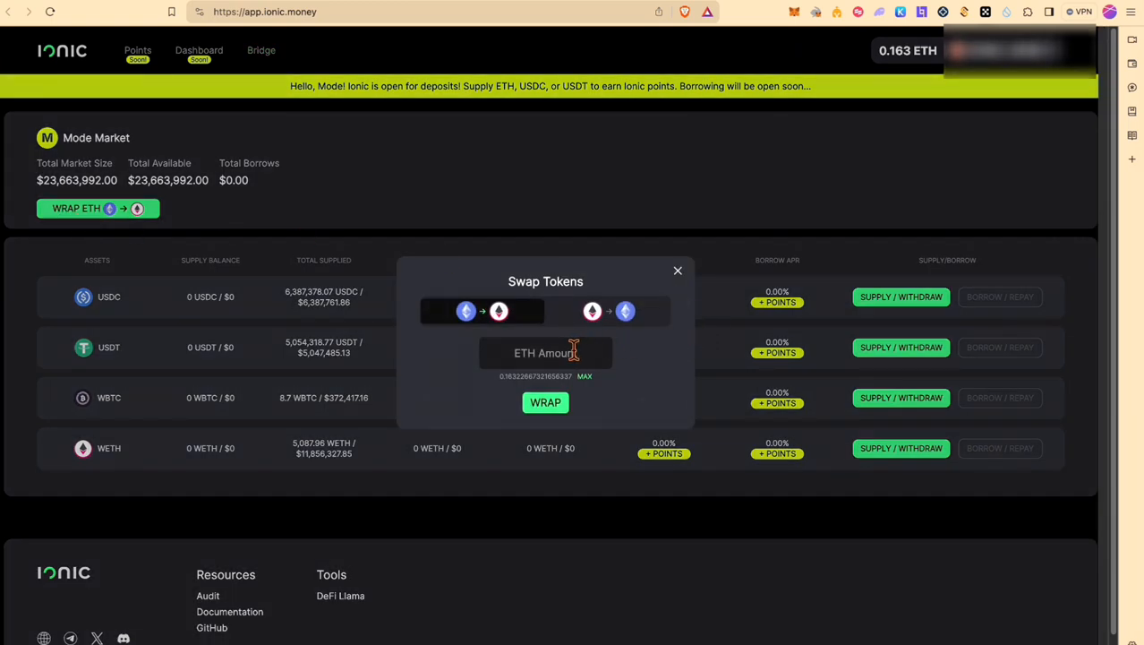
# Wrap 0.02 ETH into WETH and confirm in MetaMask, leaving 0.143 ETH
pyautogui.write('0')
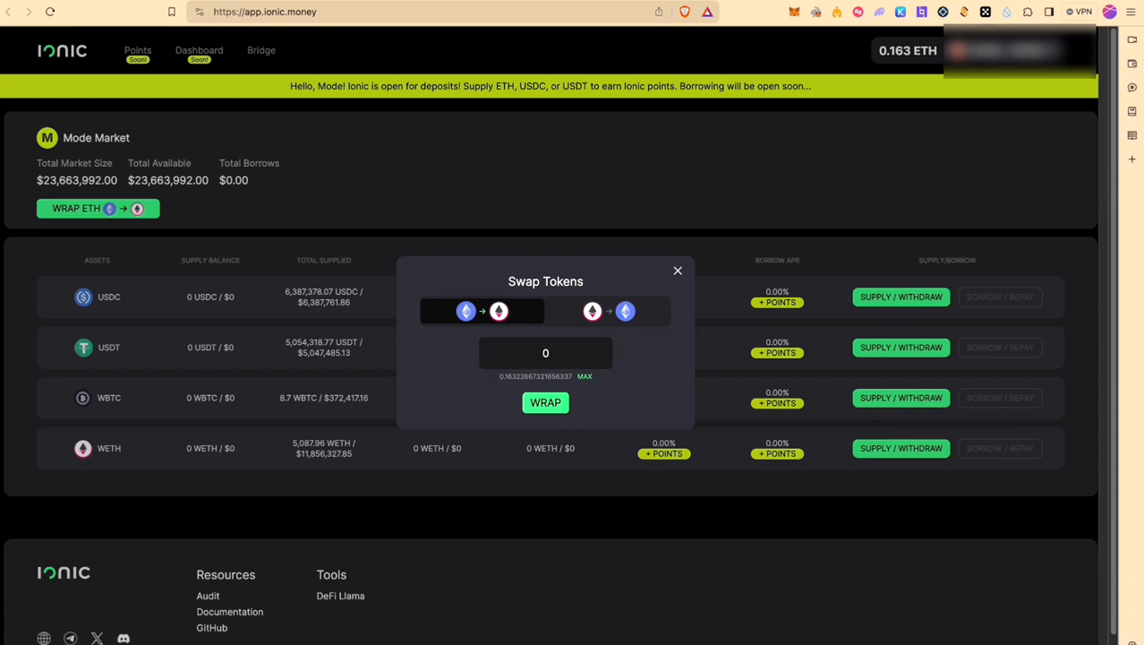
pyautogui.click(544, 401)
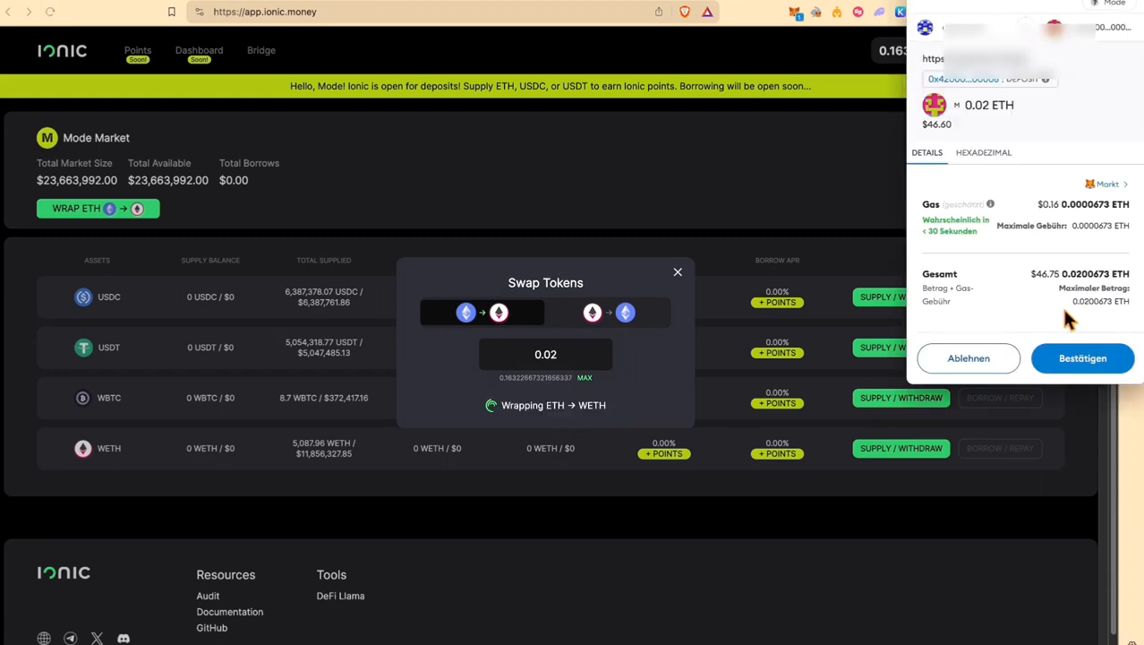
pyautogui.click(1082, 358)
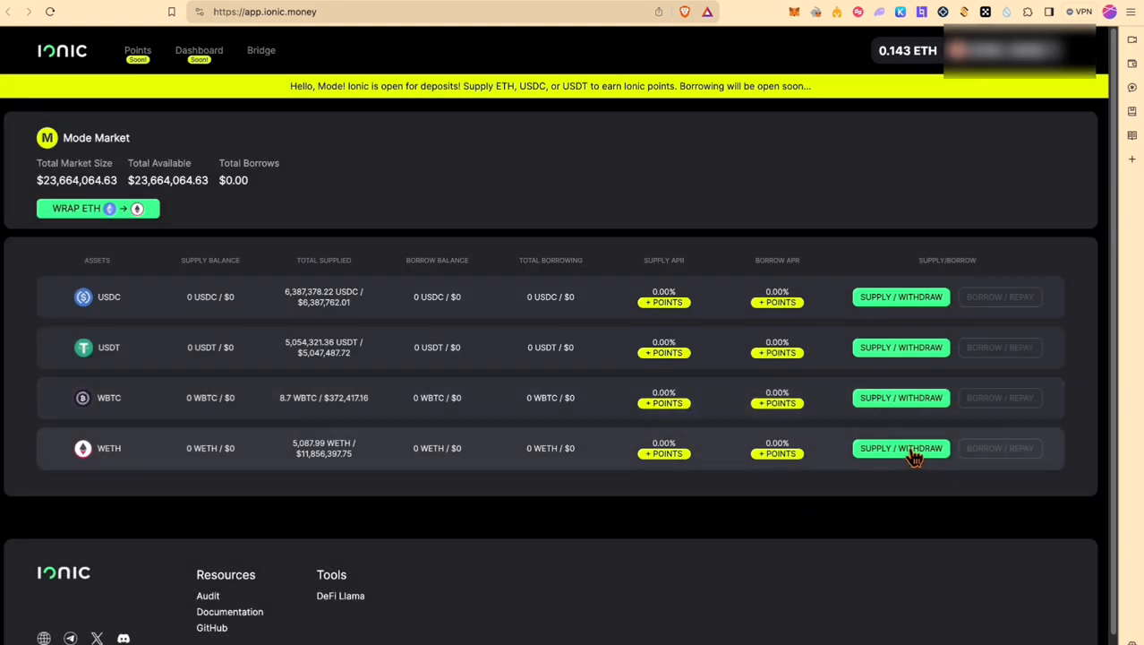
# Supply the full 0.02 WETH balance with collateral enabled and approve the spending cap in MetaMask
pyautogui.click(901, 448)
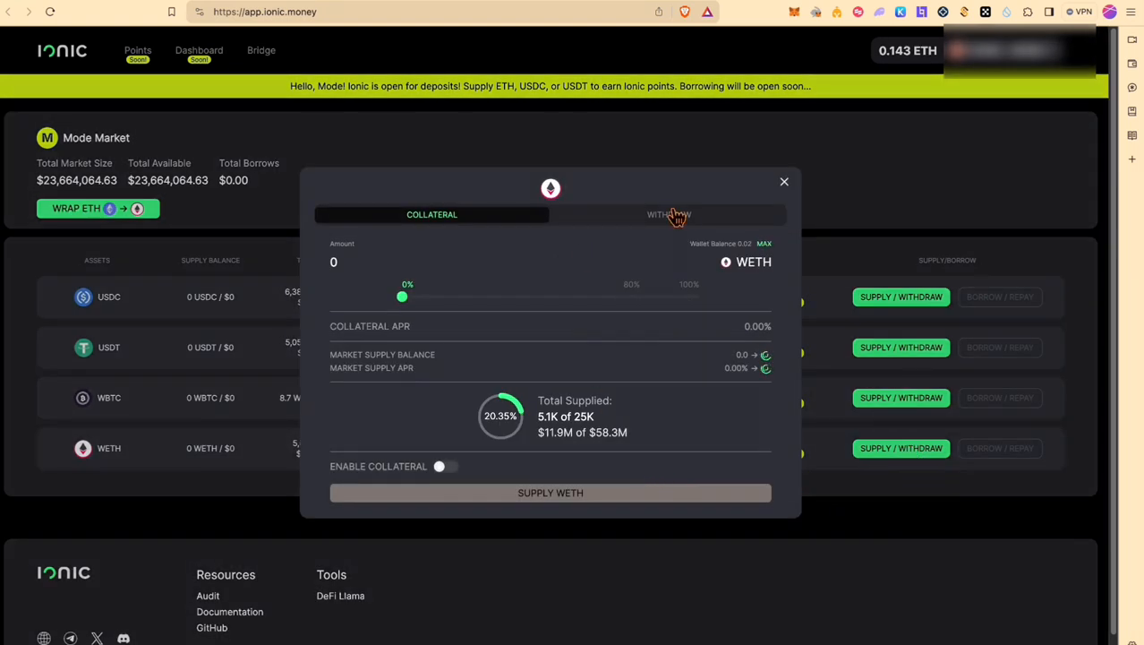
pyautogui.click(763, 243)
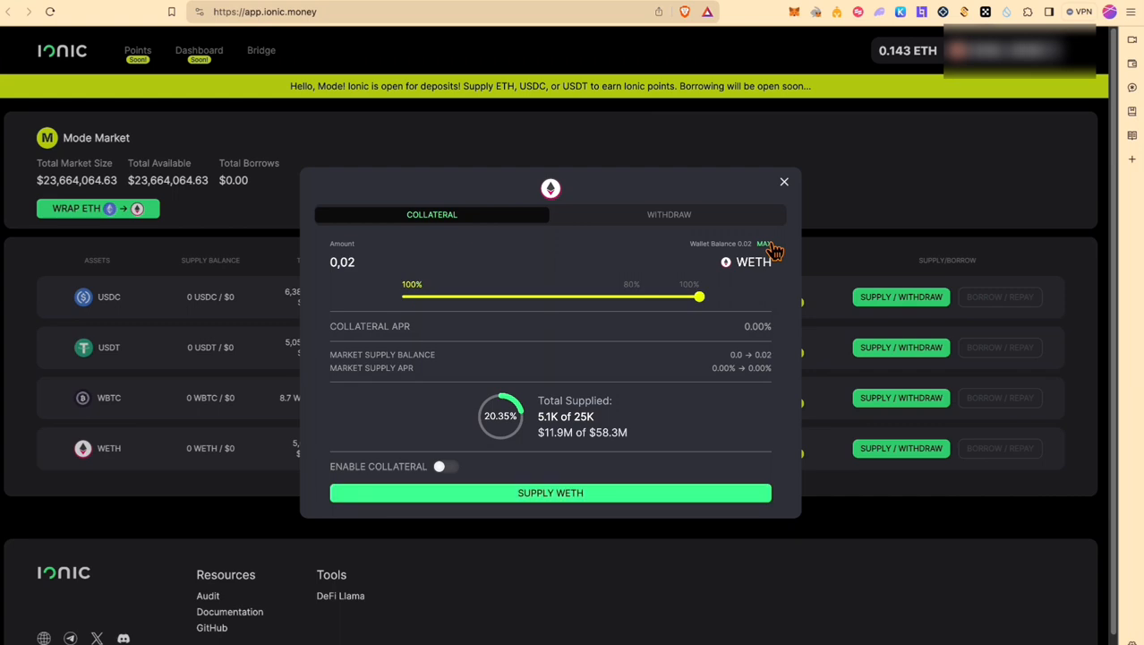
pyautogui.moveTo(612, 491)
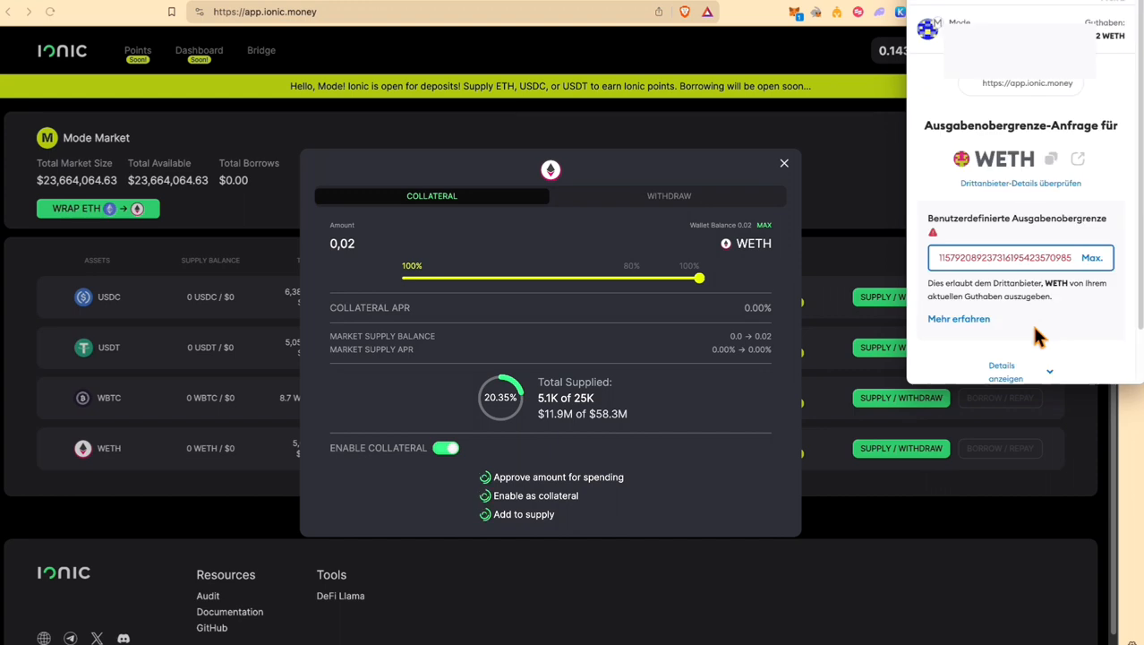
pyautogui.click(1093, 258)
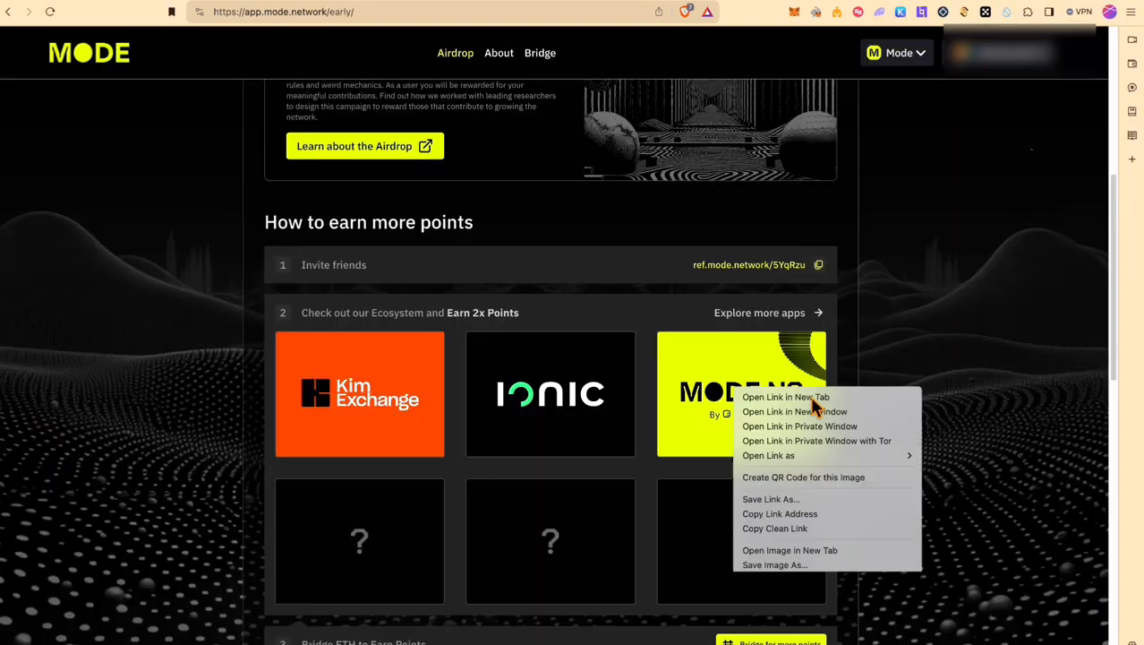
# Open MODE NS in a new tab and begin typing 'ad' in the .mode domain search
pyautogui.click(784, 398)
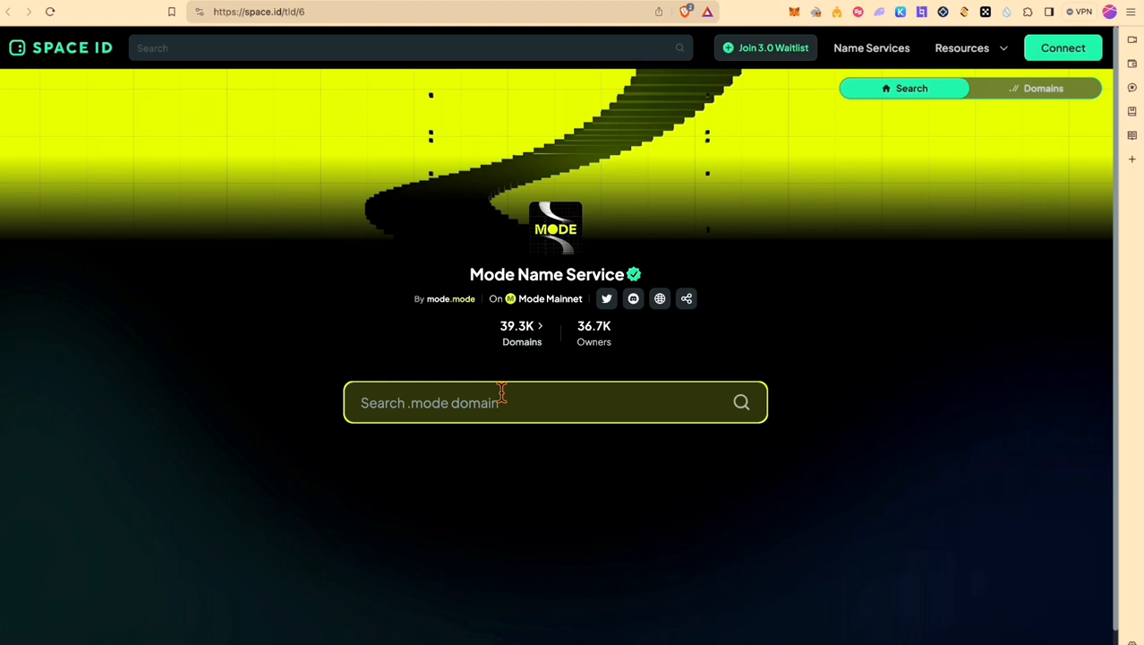
pyautogui.write('ad')
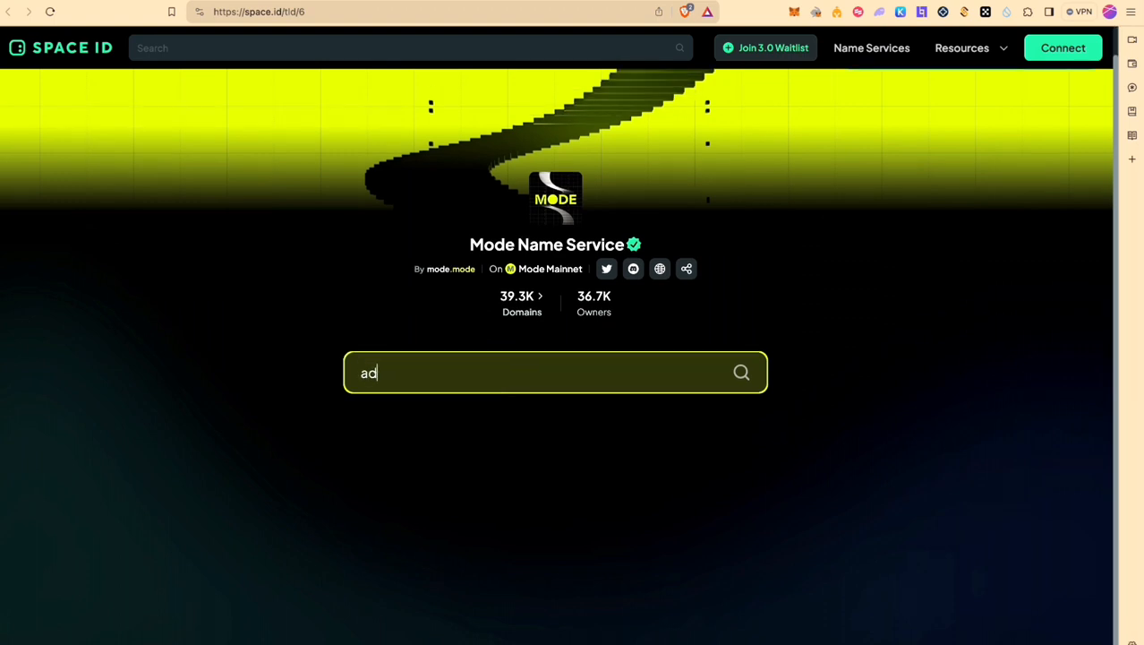